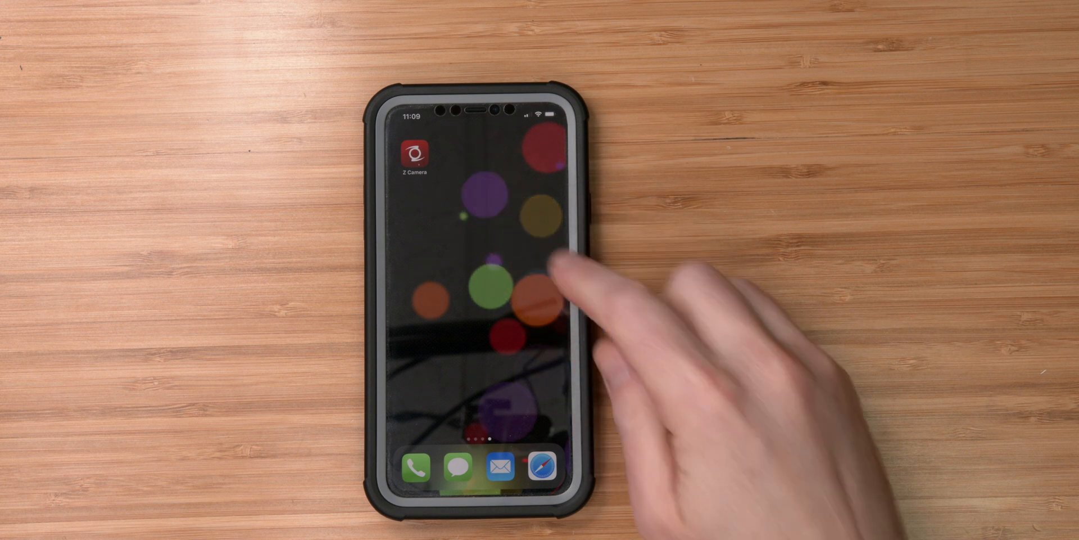
# Step: Scroll to the Wi-Fi network list showing DVeStore and nearby ZCAM-E2-0043
pyautogui.hscroll(-3)
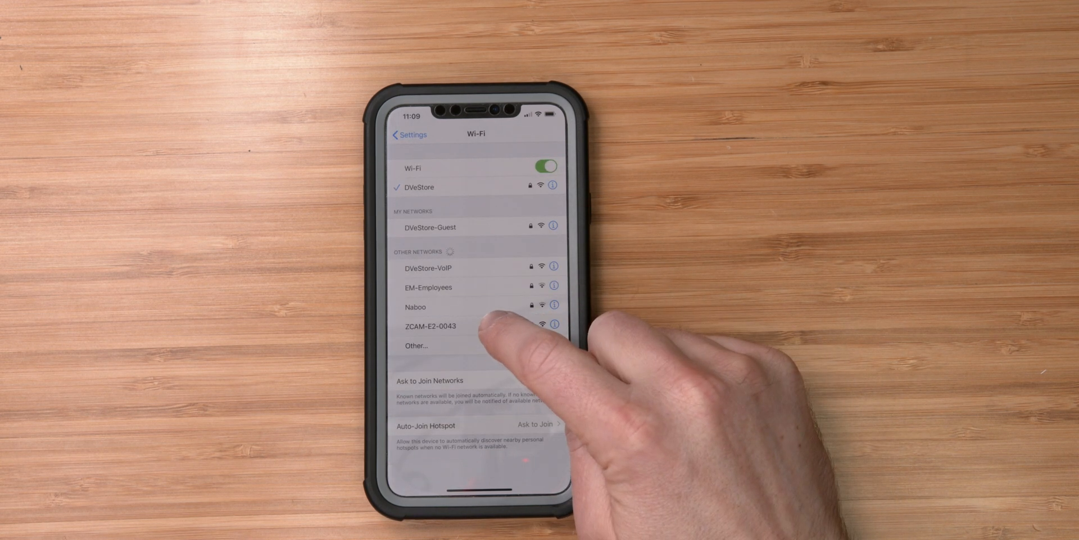
# Step: Join the ZCAM-E2-0043 network and confirm it shows the checkmark
pyautogui.click(430, 325)
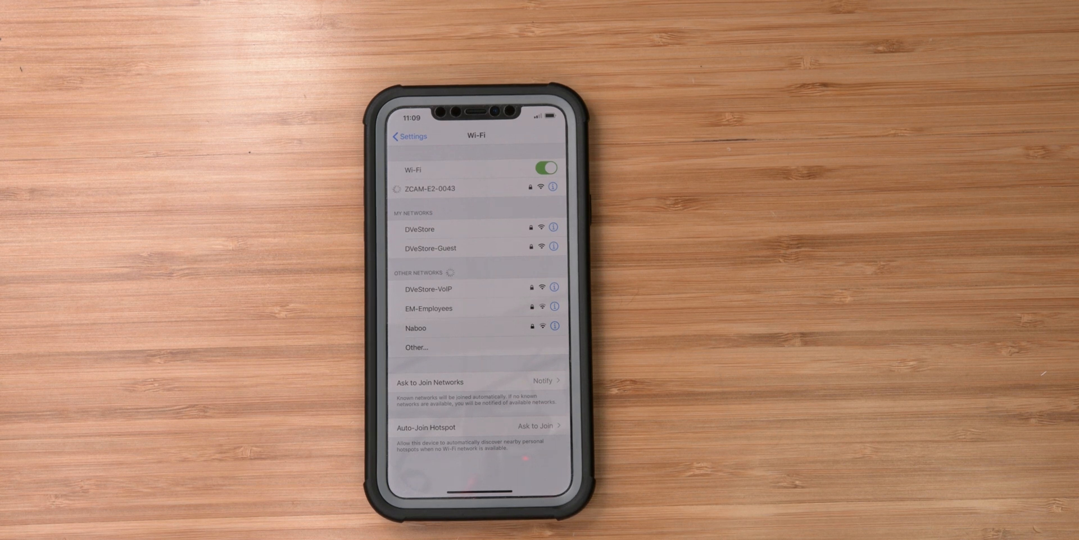
pyautogui.click(427, 187)
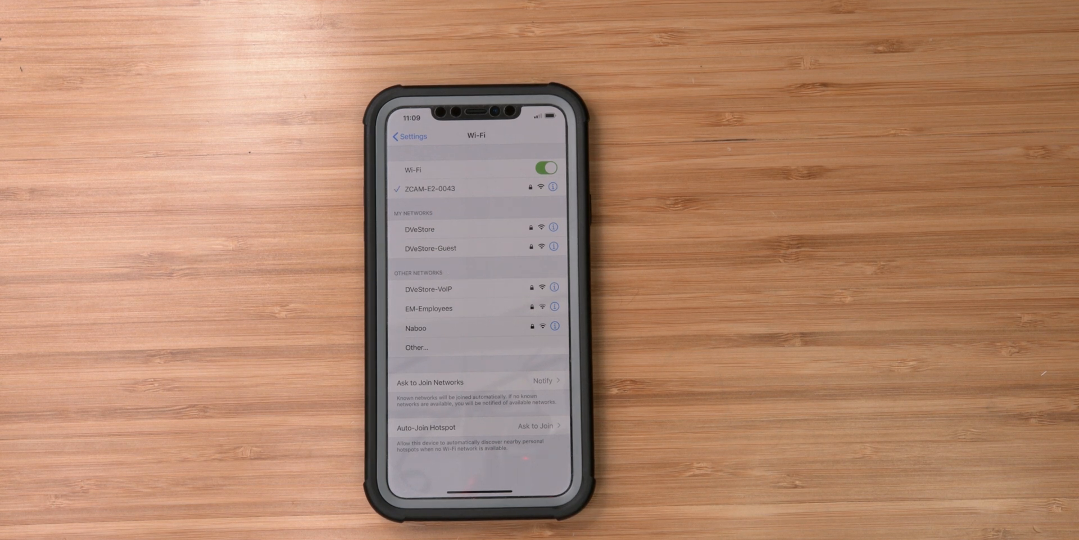